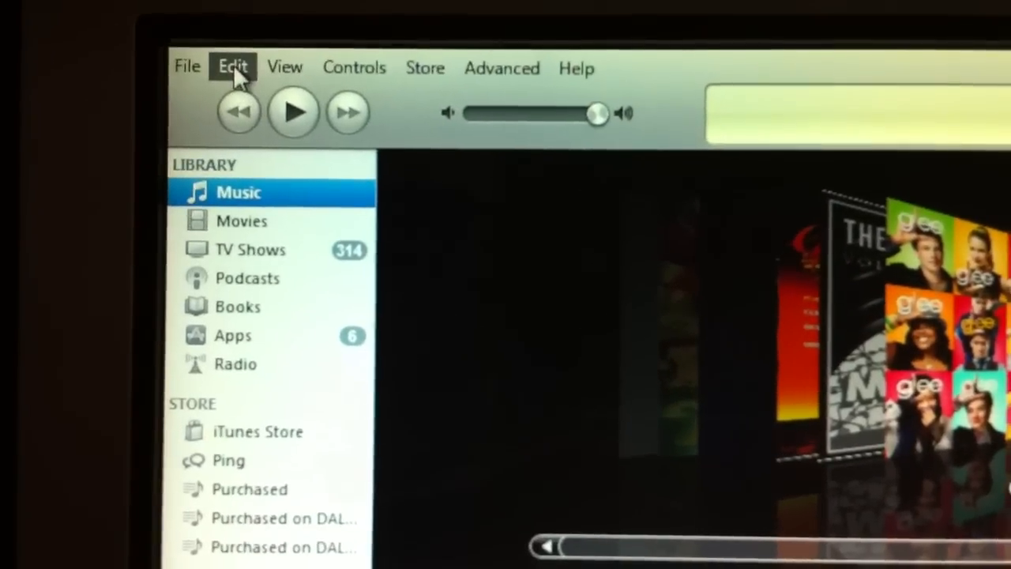
Enable Tones under Sources in iTunes General preferences and confirm with OK.
left_click(231, 66)
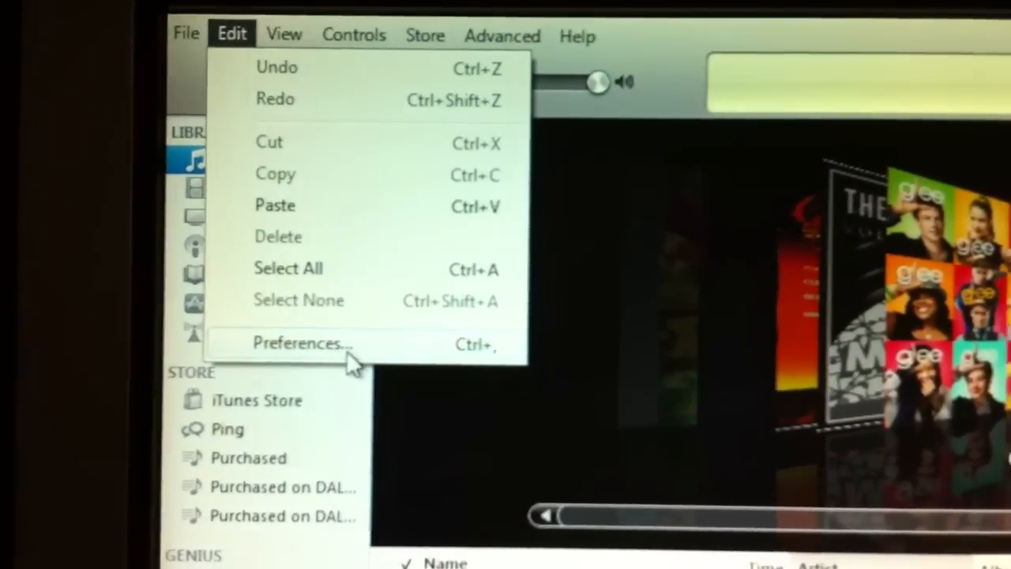
left_click(302, 343)
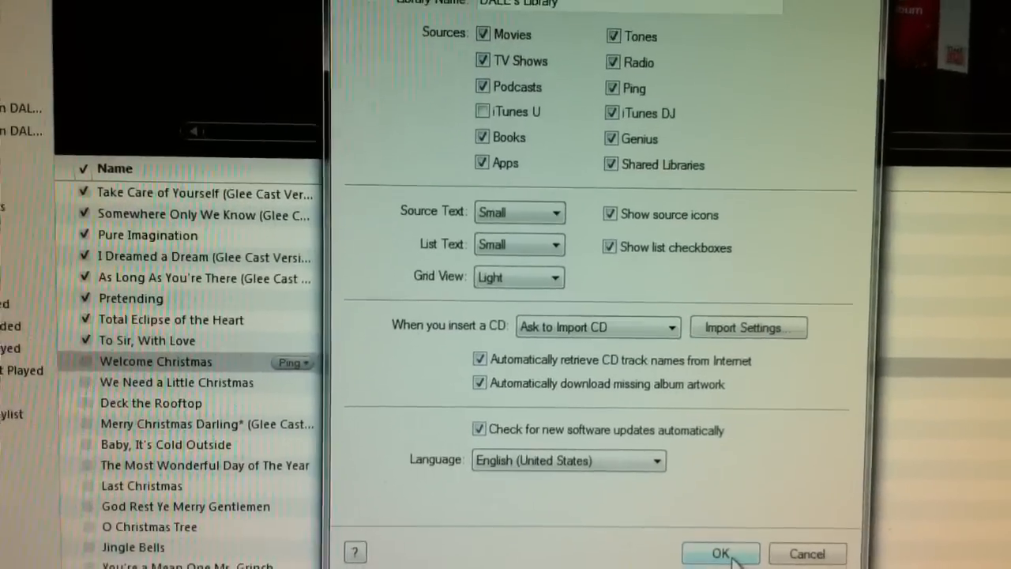
left_click(721, 553)
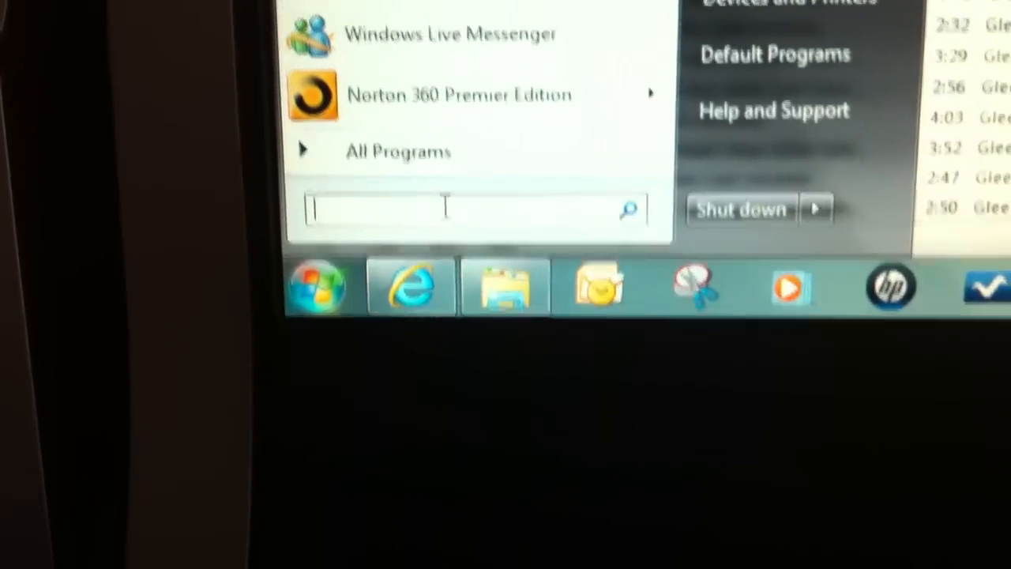
Search the Start menu for 'folder' and launch Folder Options from the results.
type("folder")
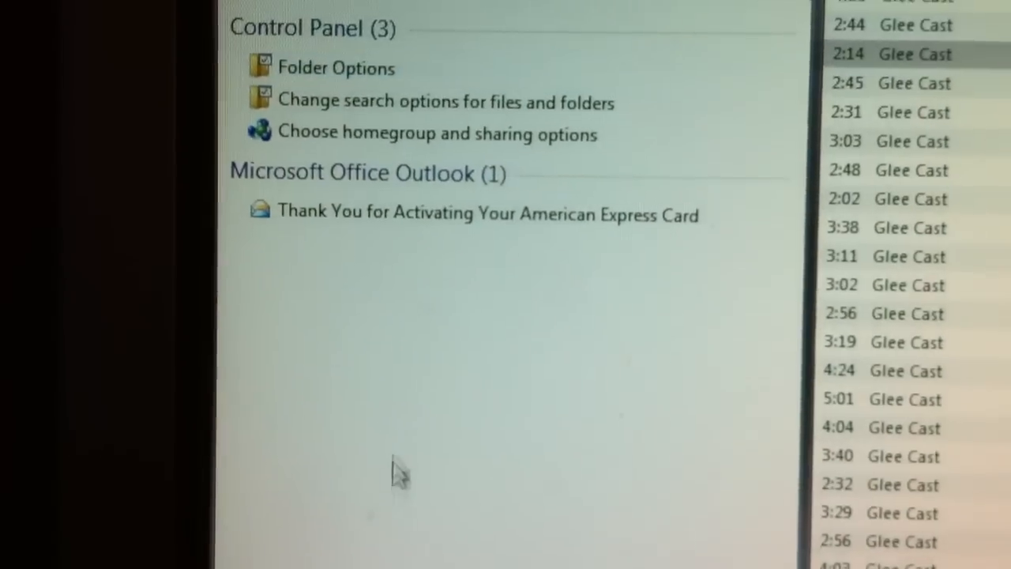
mouse_move(350, 97)
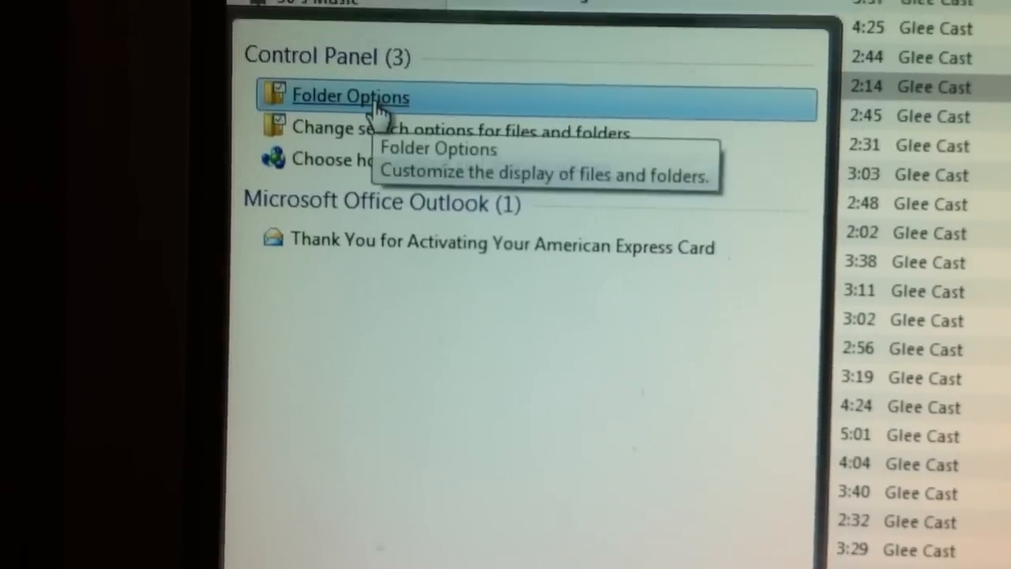
left_click(350, 97)
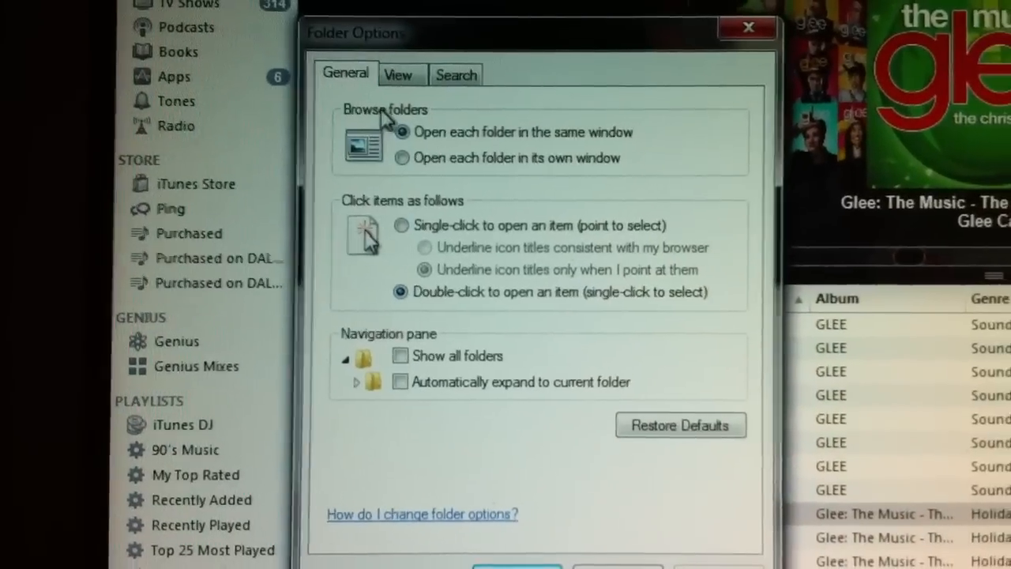
In the View settings, untick 'Hide extensions for known file types', apply and close.
left_click(398, 74)
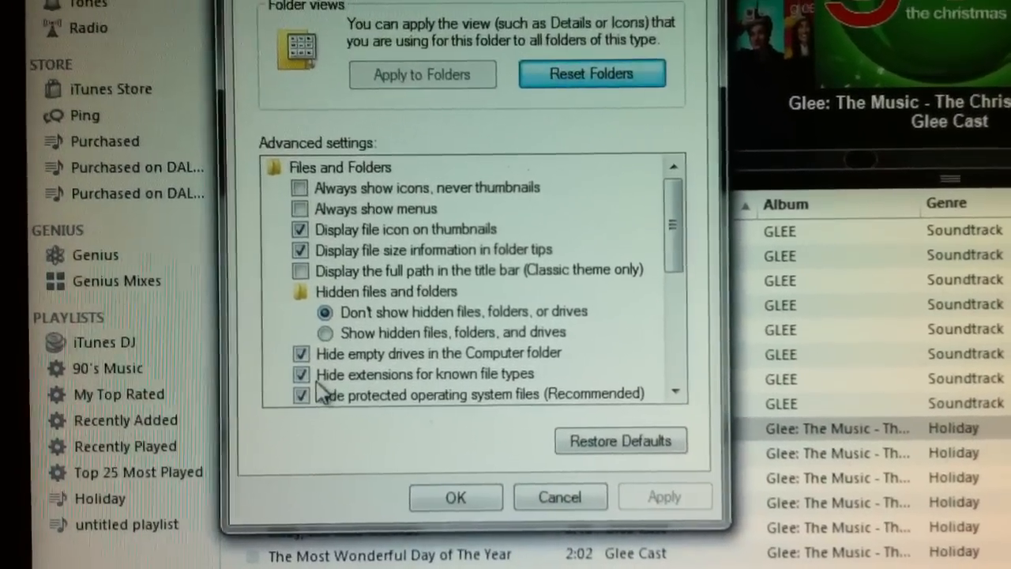
left_click(300, 373)
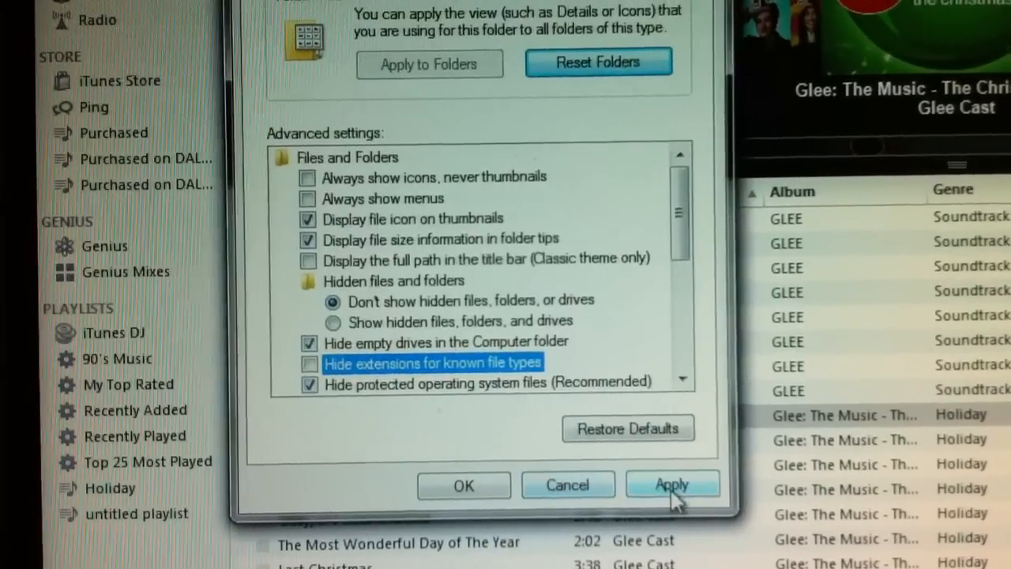
left_click(672, 483)
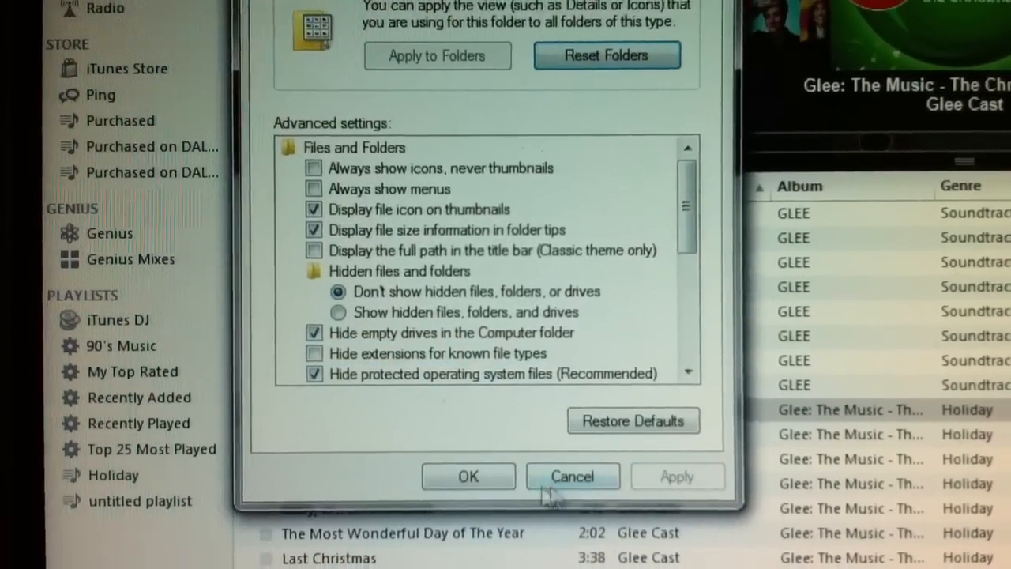
left_click(572, 477)
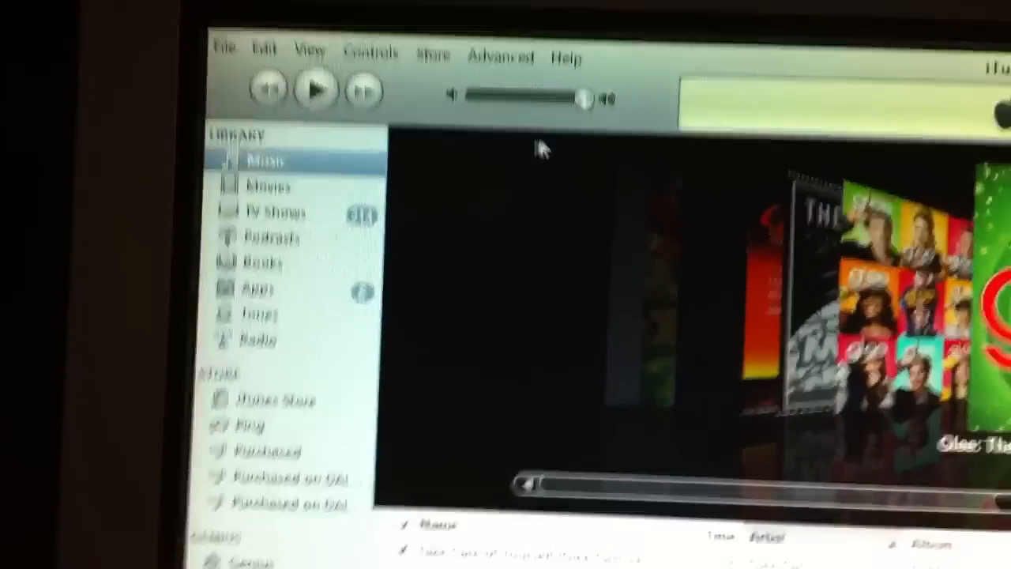
Reach the Import Settings dialog from iTunes General preferences.
left_click(265, 49)
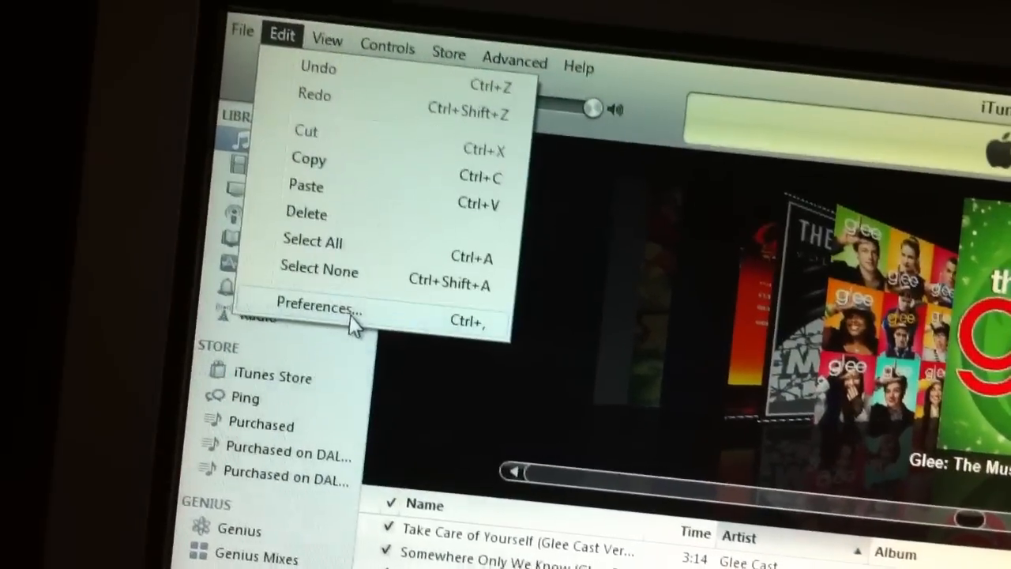
left_click(319, 307)
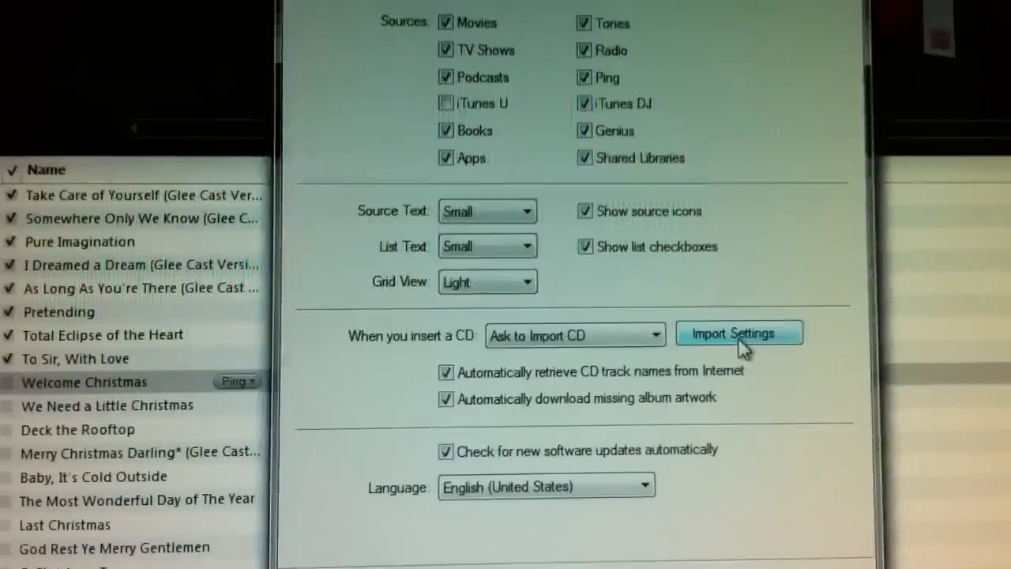
left_click(739, 331)
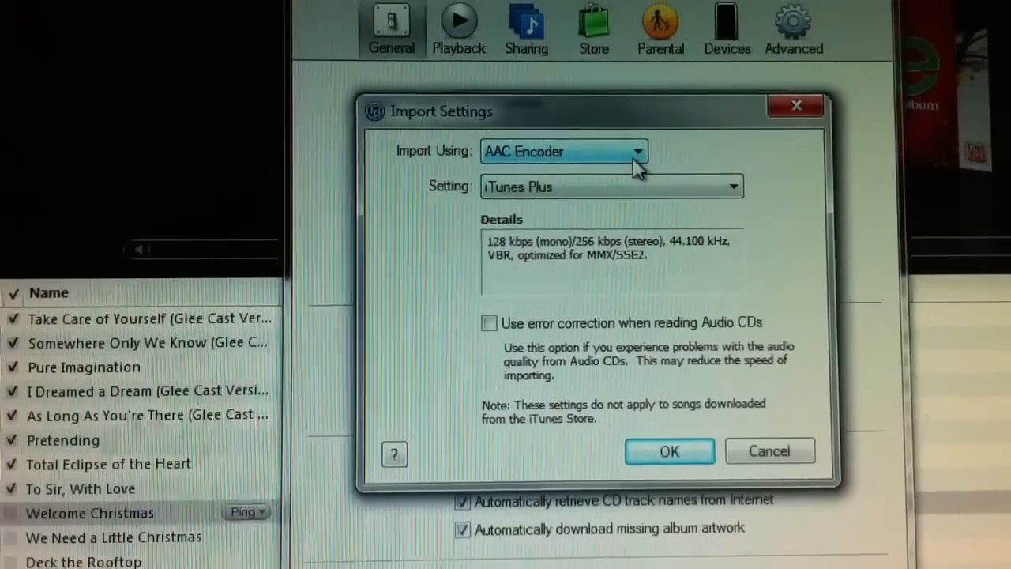
Choose AAC Encoder with iTunes Plus quality as the import format and confirm.
left_click(635, 152)
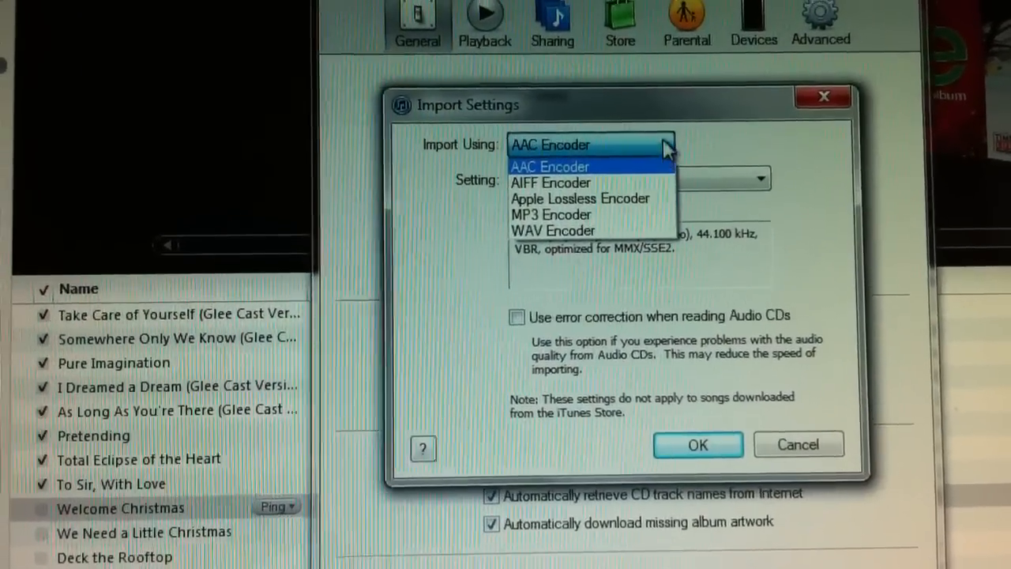
left_click(550, 166)
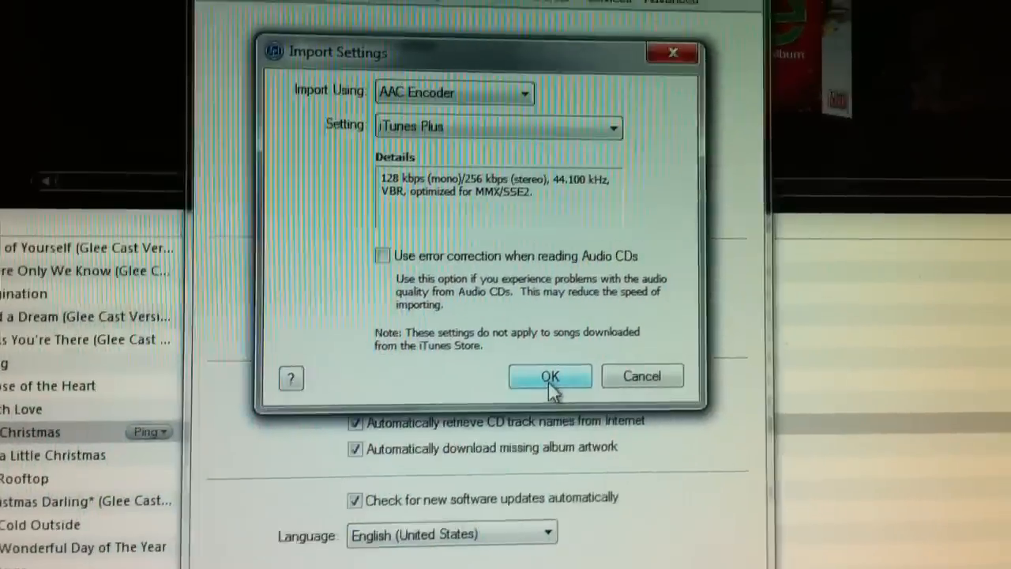
left_click(550, 376)
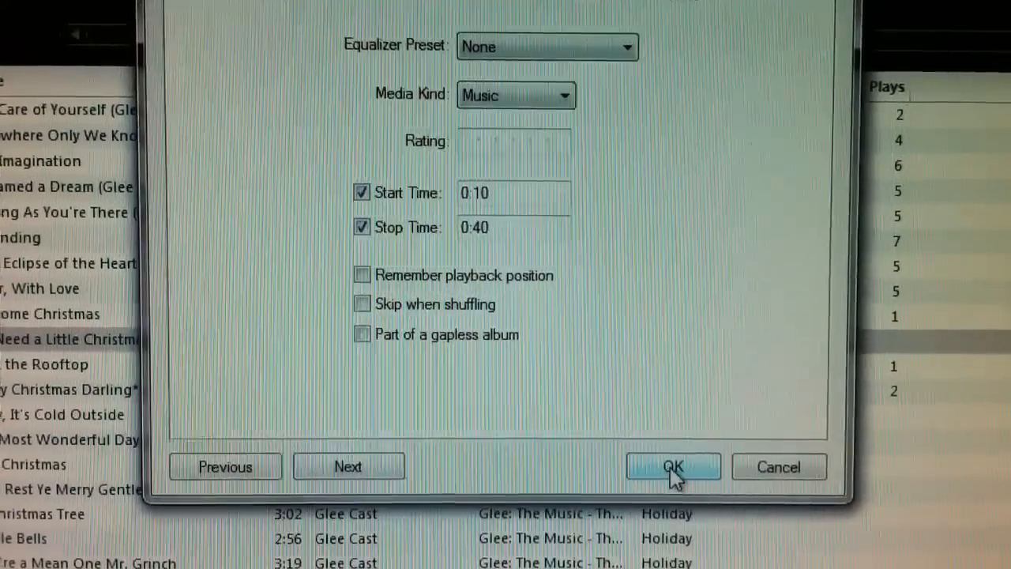
Confirm the song's start time 0:10 and stop time 0:40 in its Options.
left_click(673, 466)
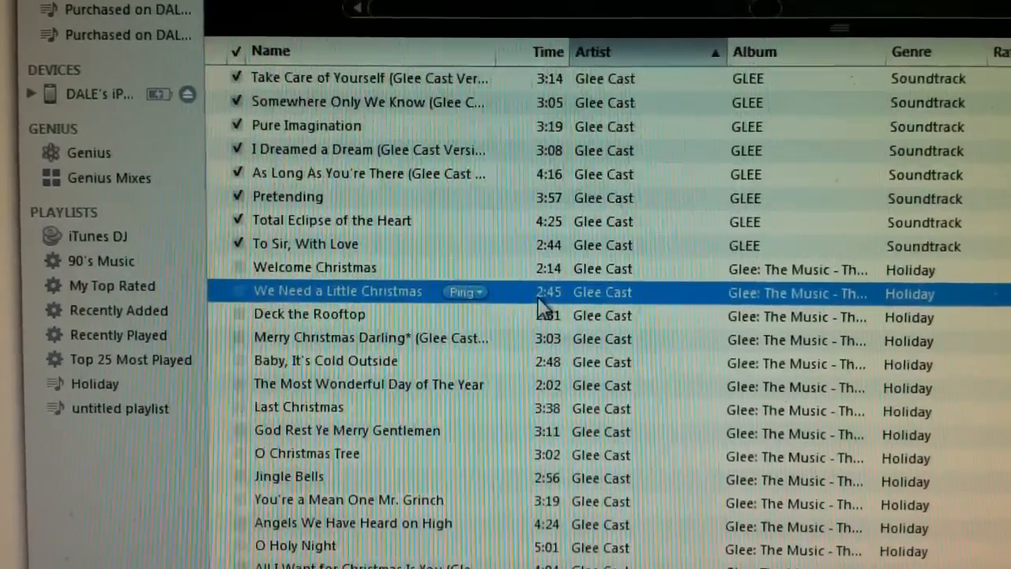
Bring up the context options for 'We Need a Little Christmas' to create its AAC version.
right_click(338, 290)
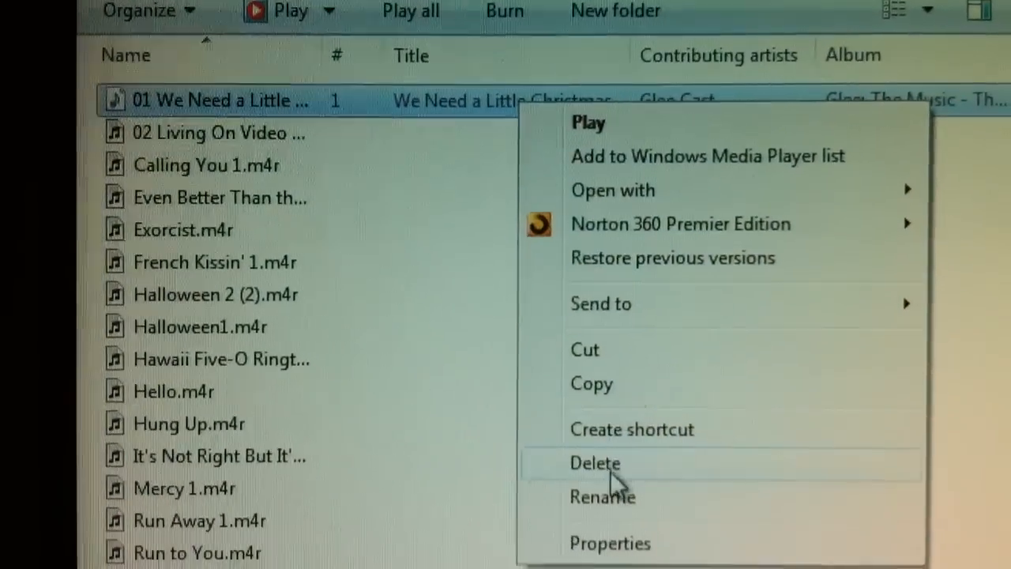
Rename '01 We Need a Little Christmas' to a .m4r extension and confirm the change.
left_click(602, 495)
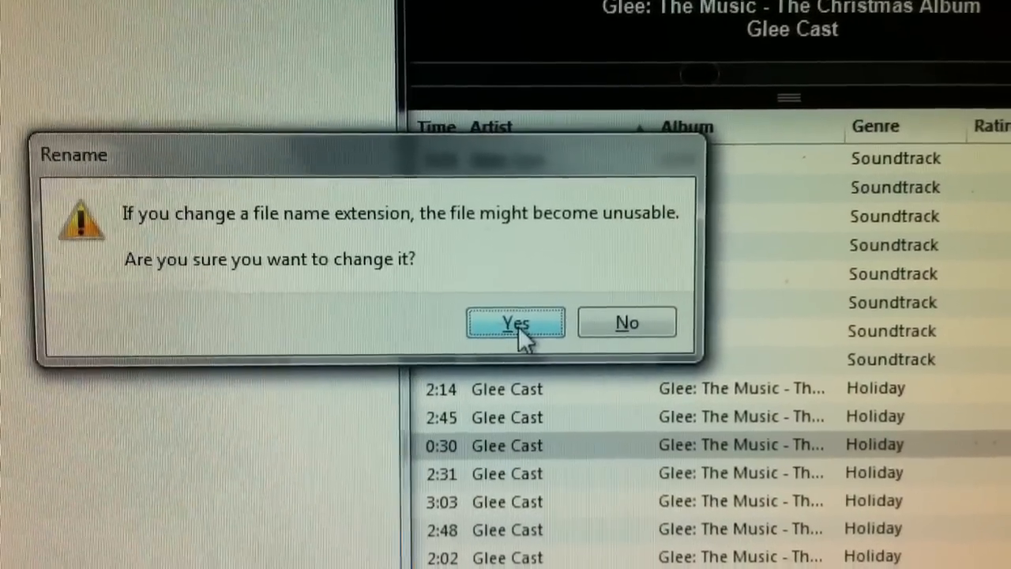
left_click(515, 322)
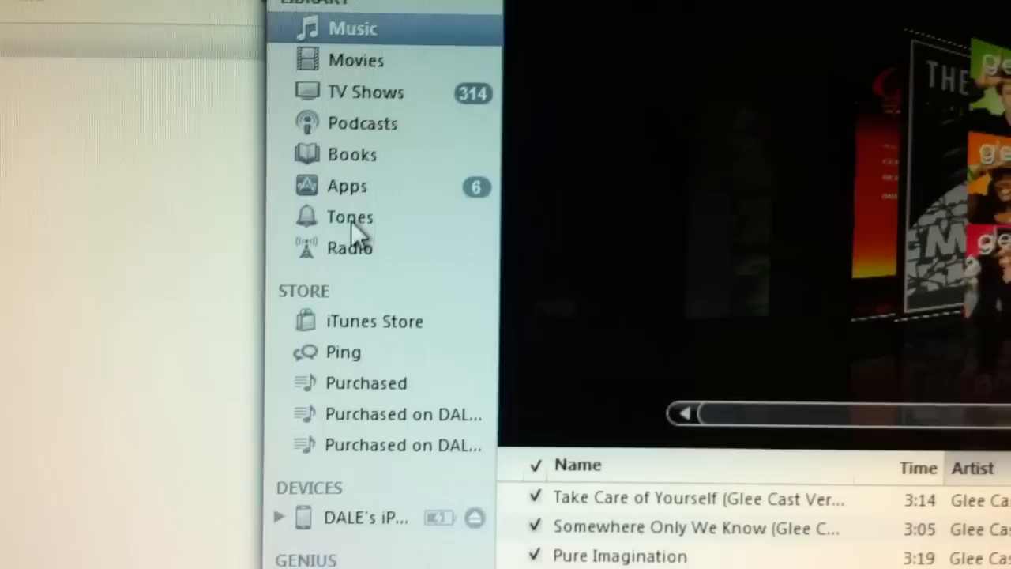
Show the Tones library and scroll to the 0:30 'We Need a Little Christmas' ringtone.
left_click(349, 218)
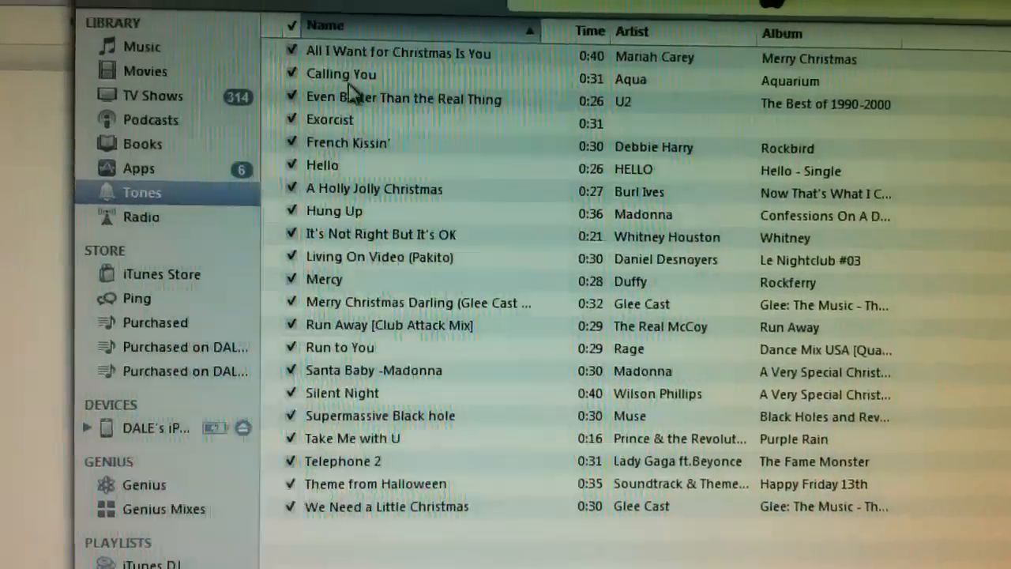
scroll("down", 3)
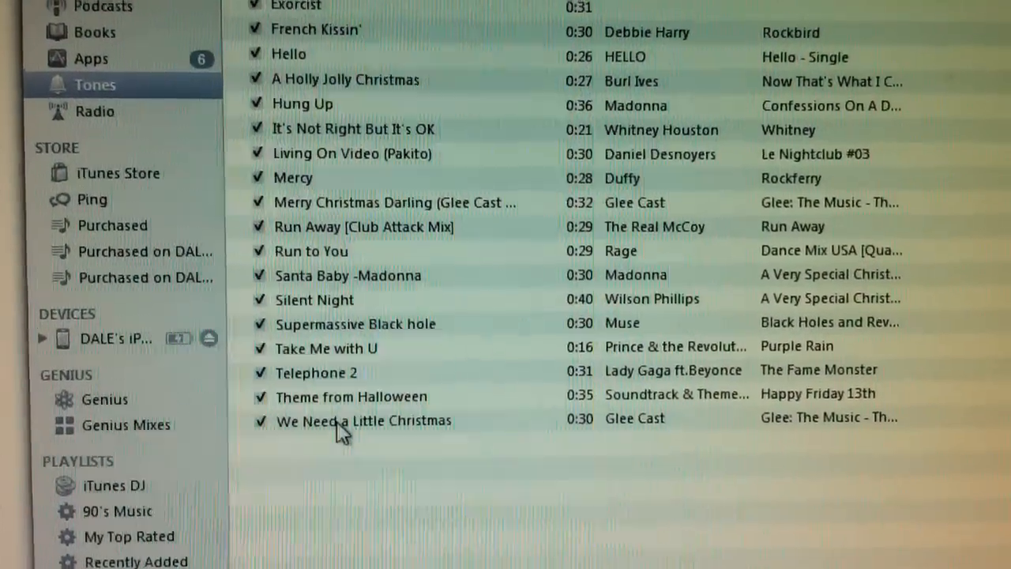
scroll("down", 3)
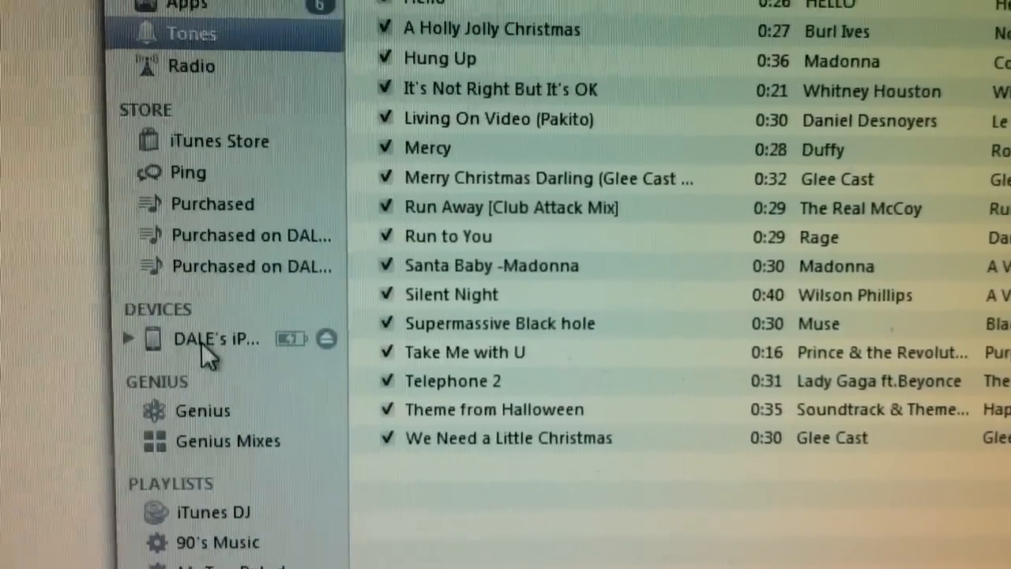
On the iPhone's Tones sync settings, tick 'We Need a Little Christmas' and apply to sync.
left_click(213, 338)
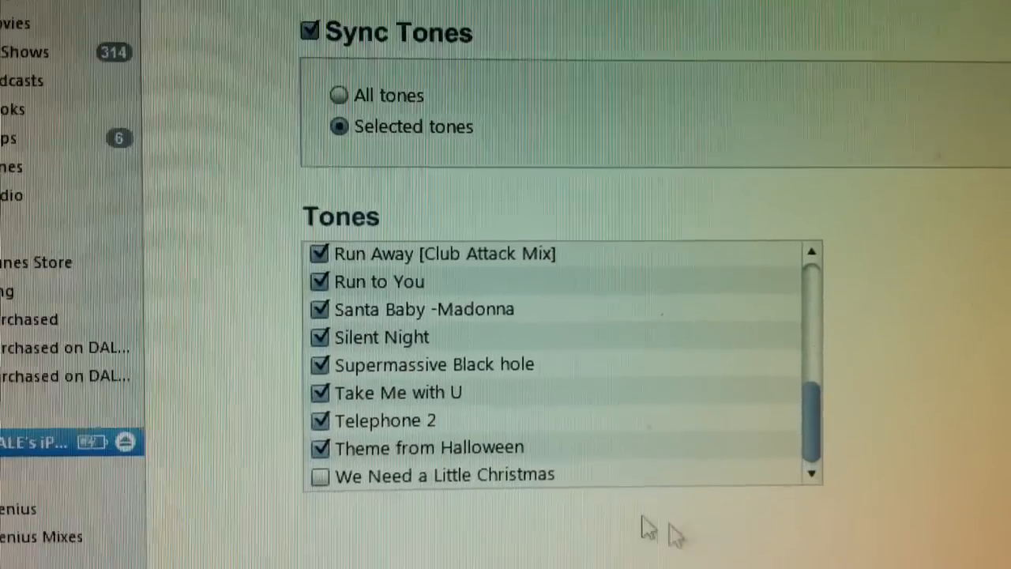
scroll("down", 3)
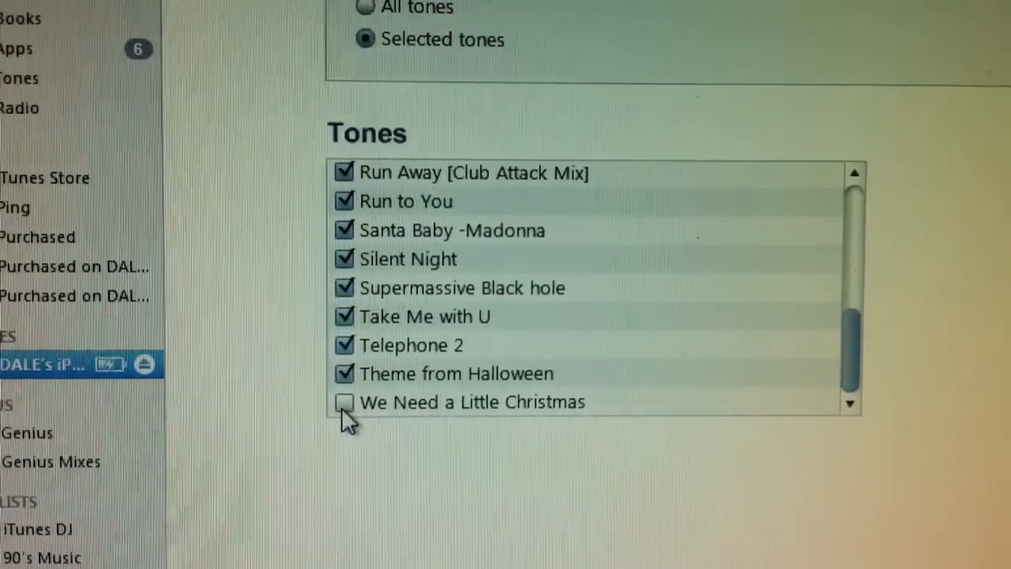
left_click(345, 402)
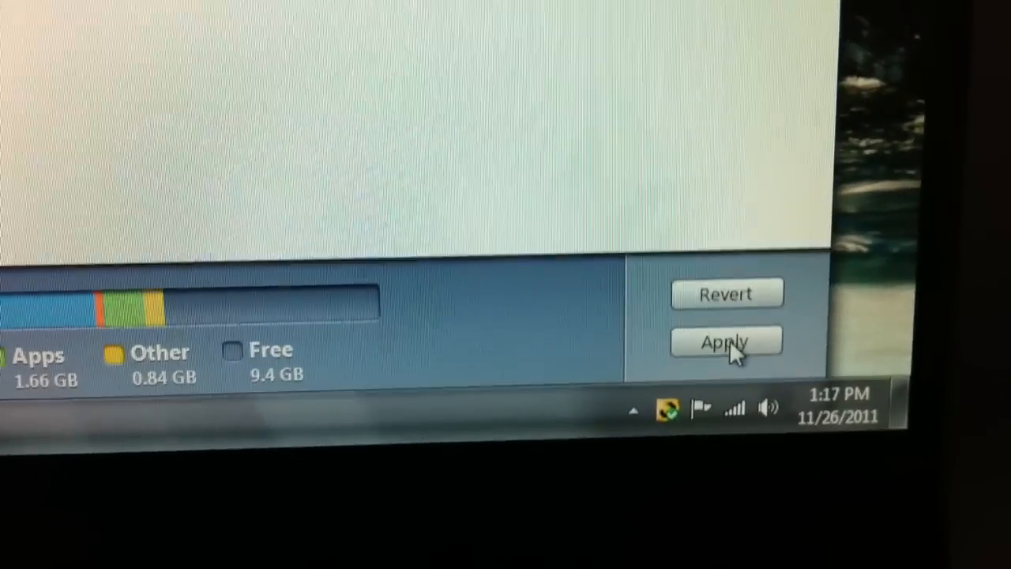
left_click(723, 343)
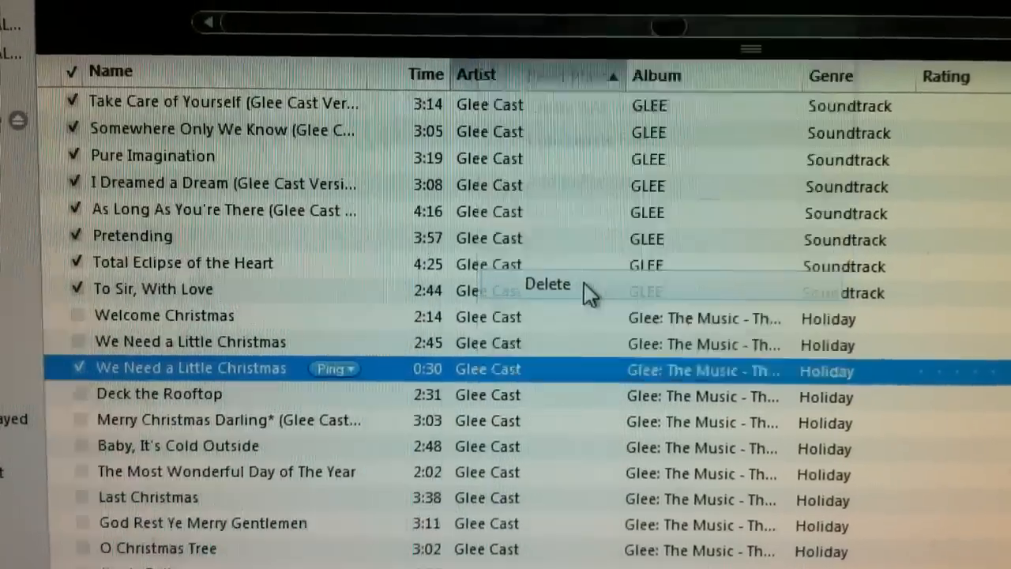
Delete the 0:30 'We Need a Little Christmas' copy from the library and choose how its file is handled.
left_click(547, 284)
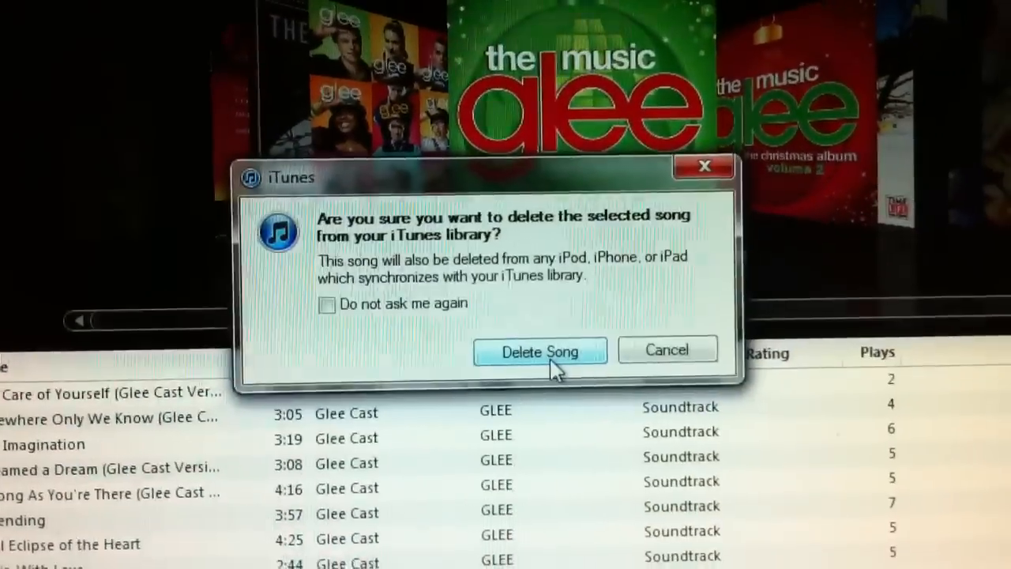
left_click(540, 351)
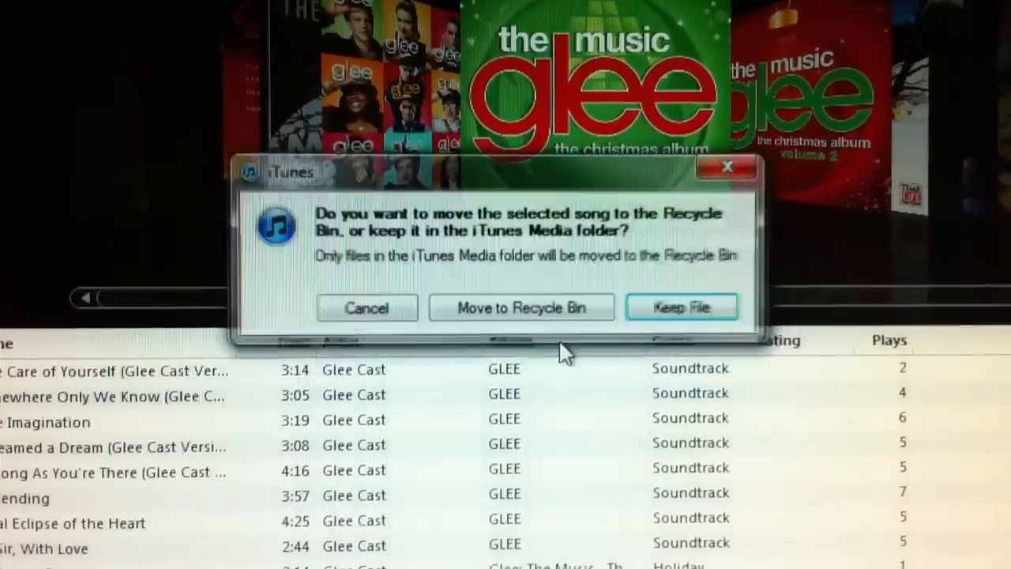
left_click(681, 306)
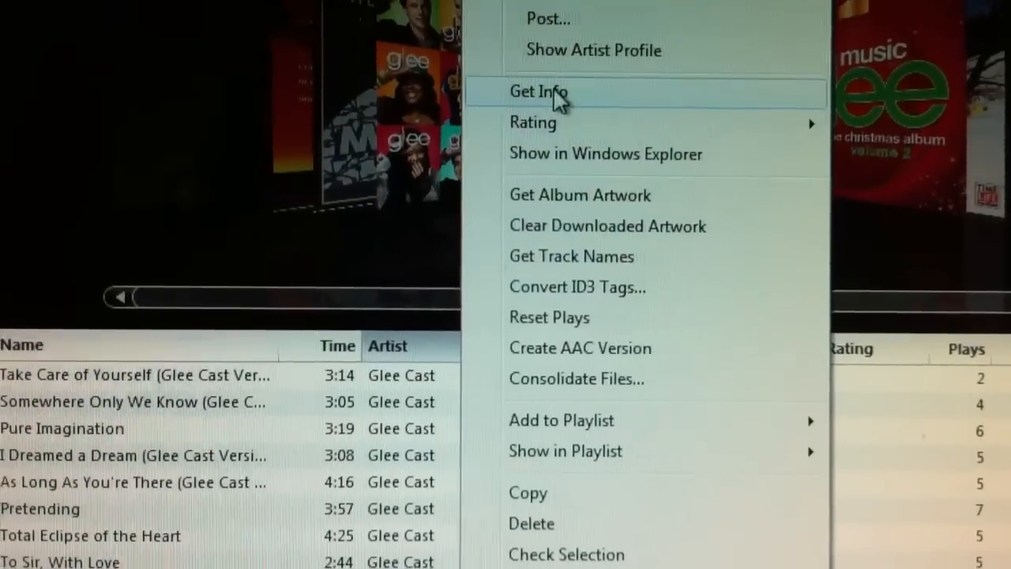
Untick the original song's 0:10 start and 0:40 stop times in Get Info and confirm.
left_click(537, 92)
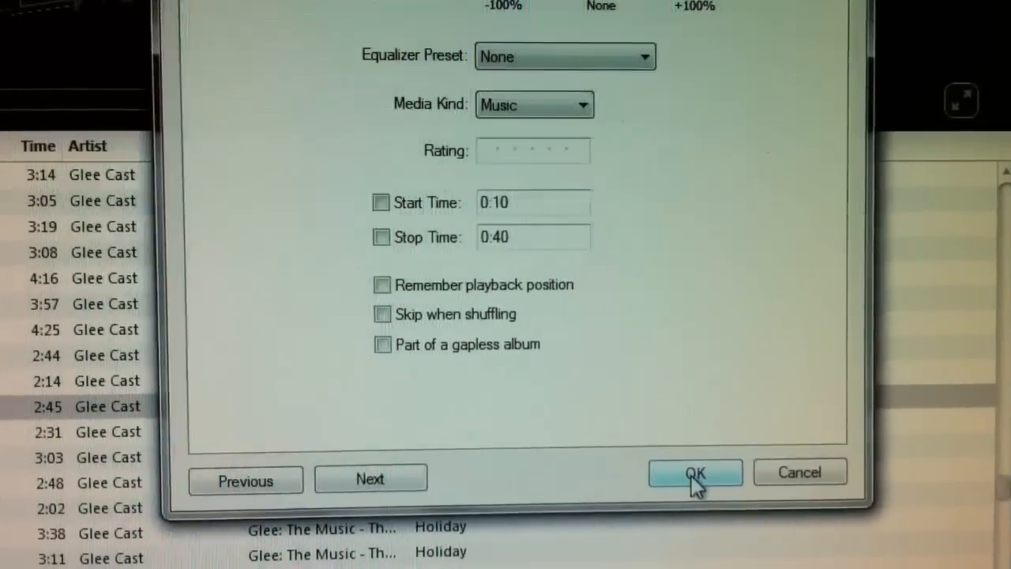
left_click(695, 471)
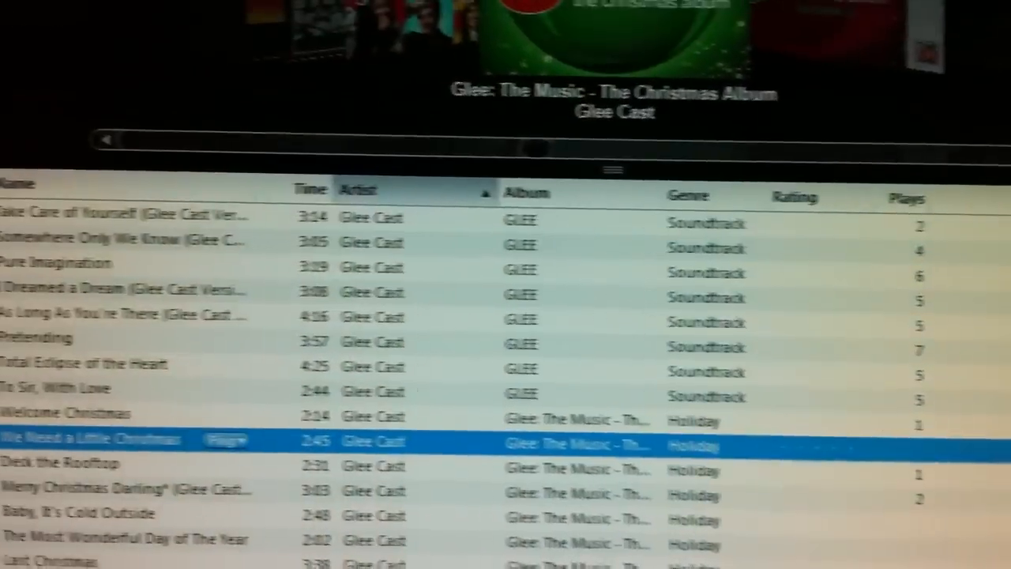